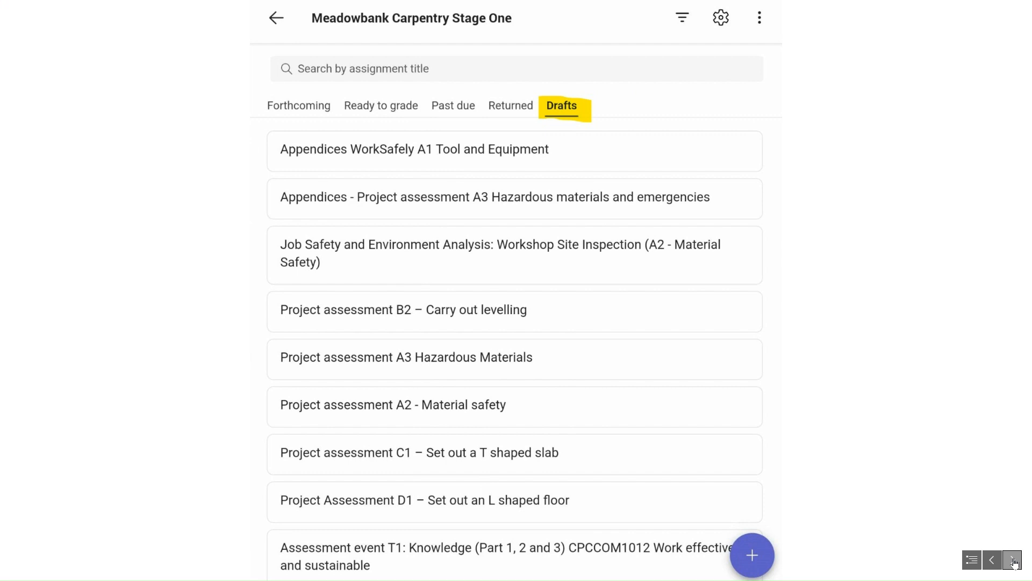
# Show the Ready to grade assignments, including Tool and equipment safety.
pyautogui.click(381, 106)
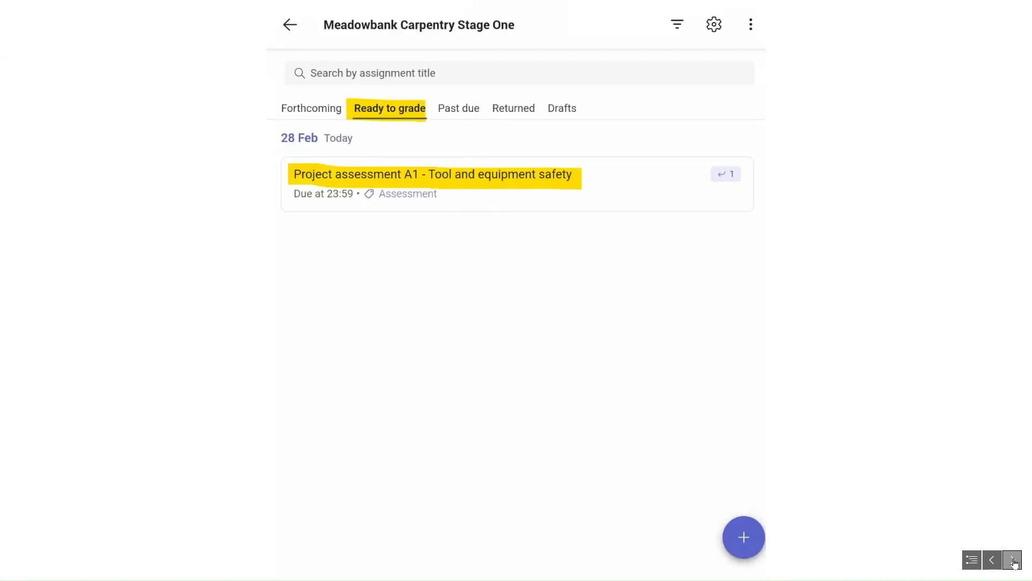
pyautogui.click(432, 173)
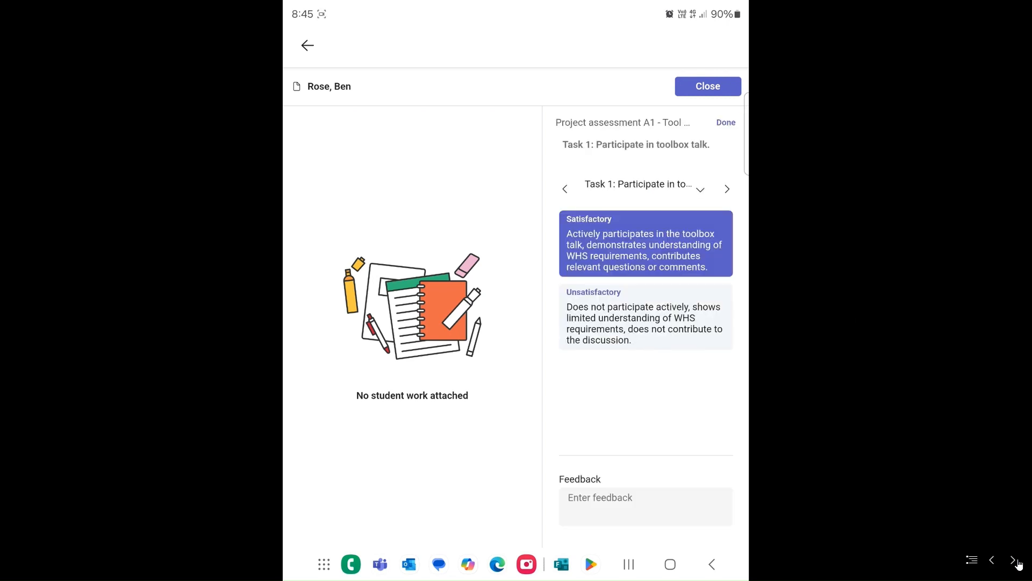
# Rate rubric tasks 2 through 7 Satisfactory, finish the rubric, and view the feedback details.
pyautogui.click(727, 189)
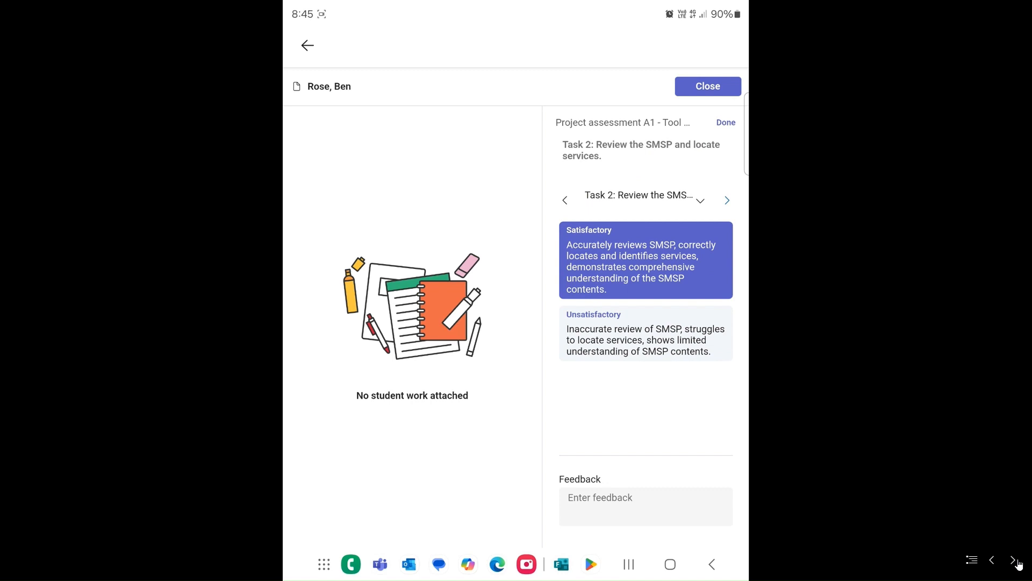
pyautogui.click(727, 200)
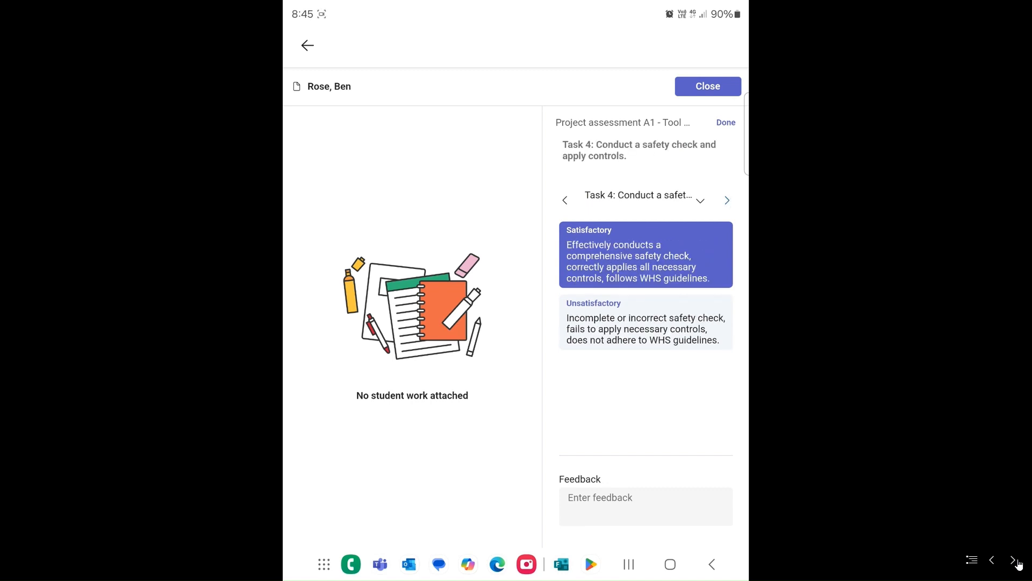
pyautogui.click(727, 199)
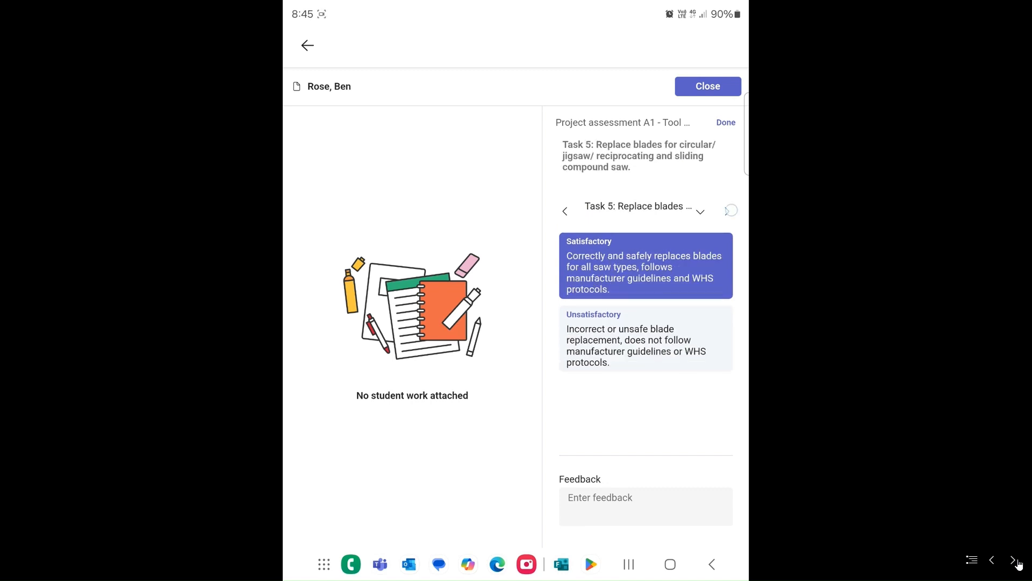
pyautogui.click(729, 200)
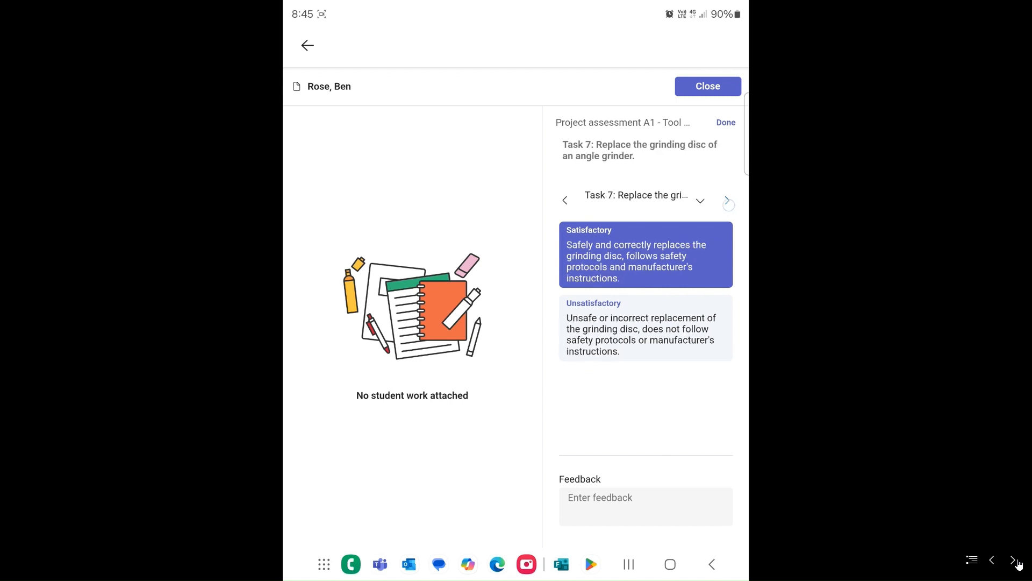
pyautogui.click(728, 201)
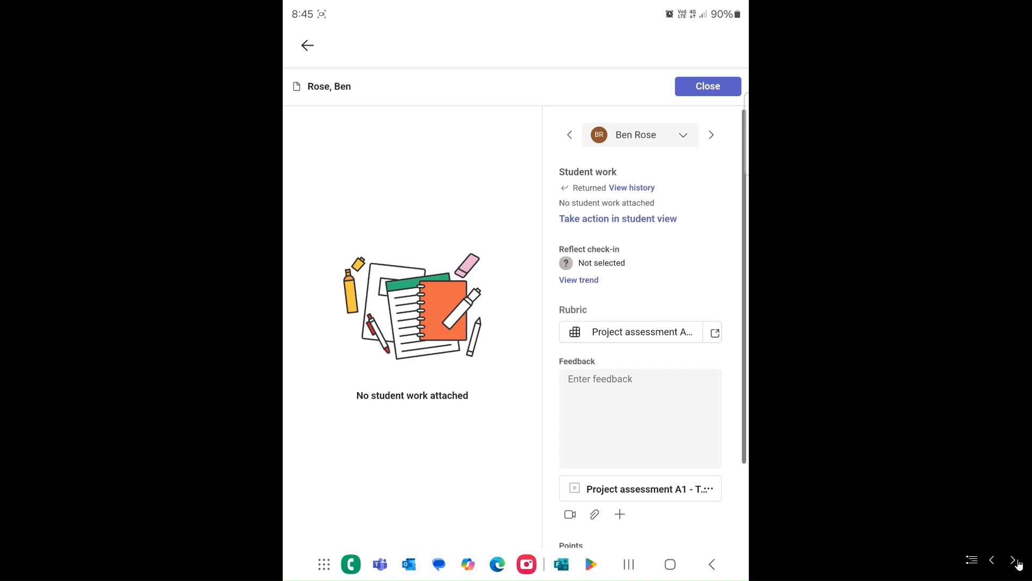
pyautogui.scroll(-3)
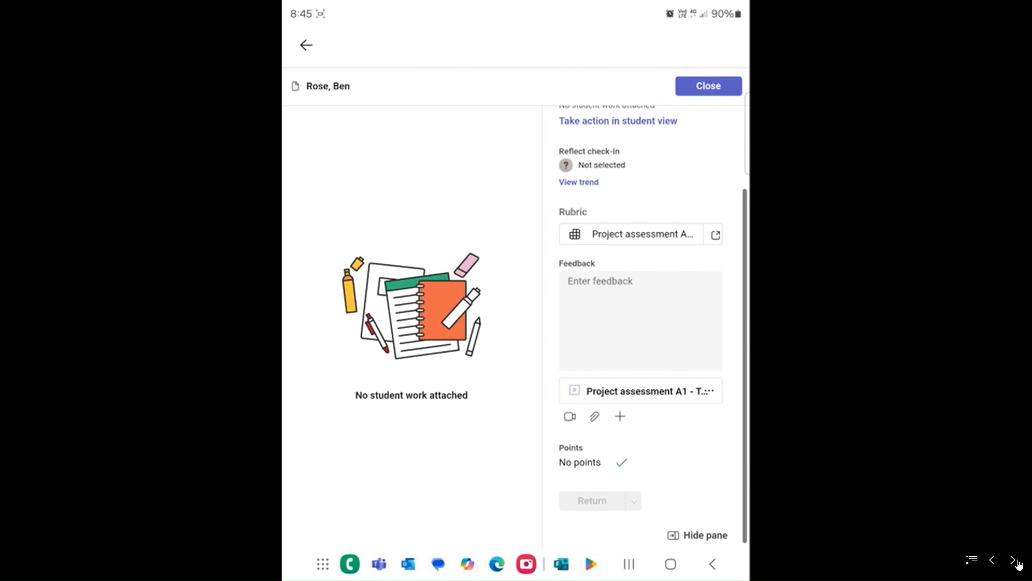
# Play the attached Project assessment A1 feedback video to the end, then close it.
pyautogui.click(639, 390)
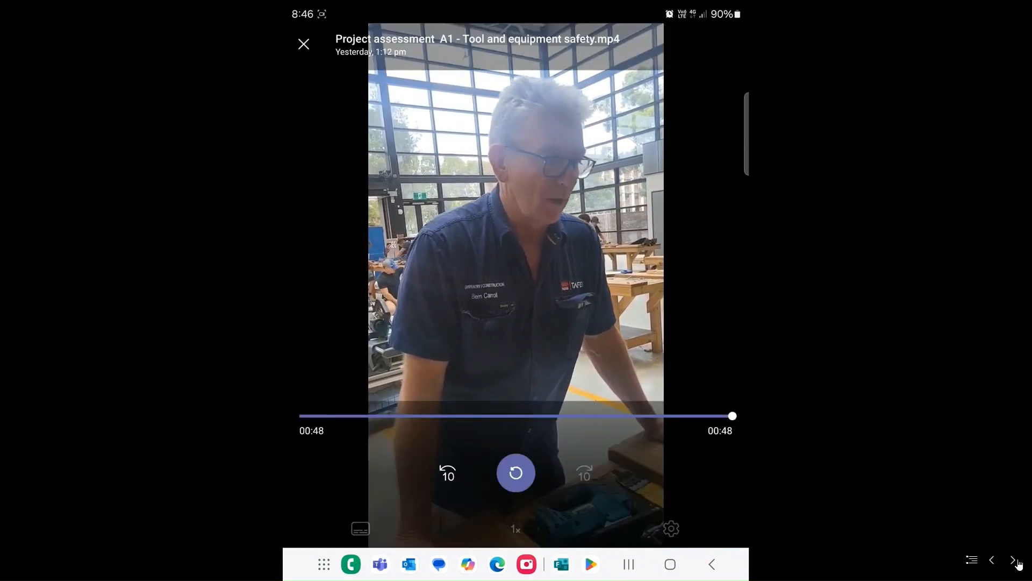
pyautogui.click(304, 44)
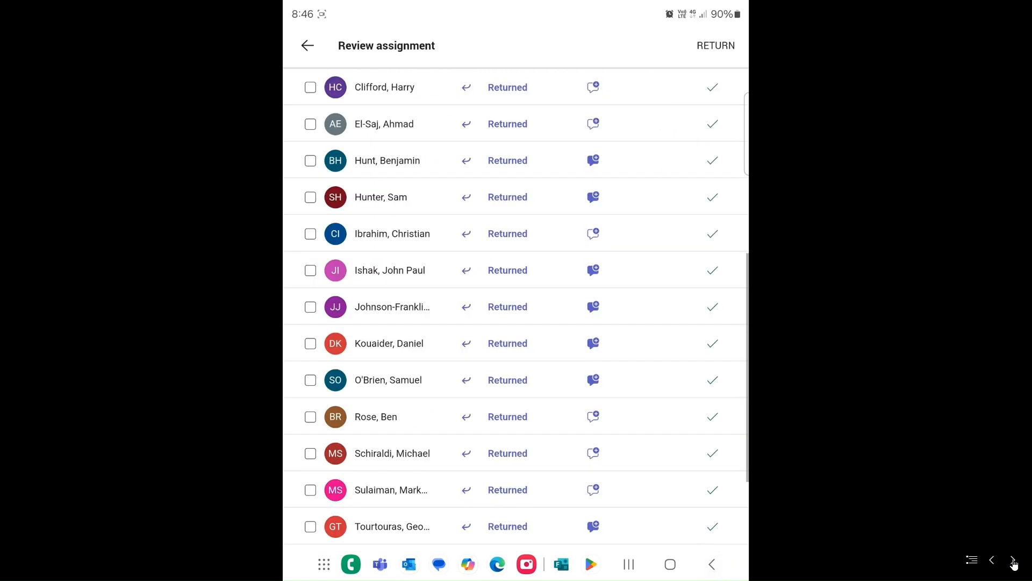
# Scroll the Review assignment student list to confirm all are Returned.
pyautogui.scroll(3)
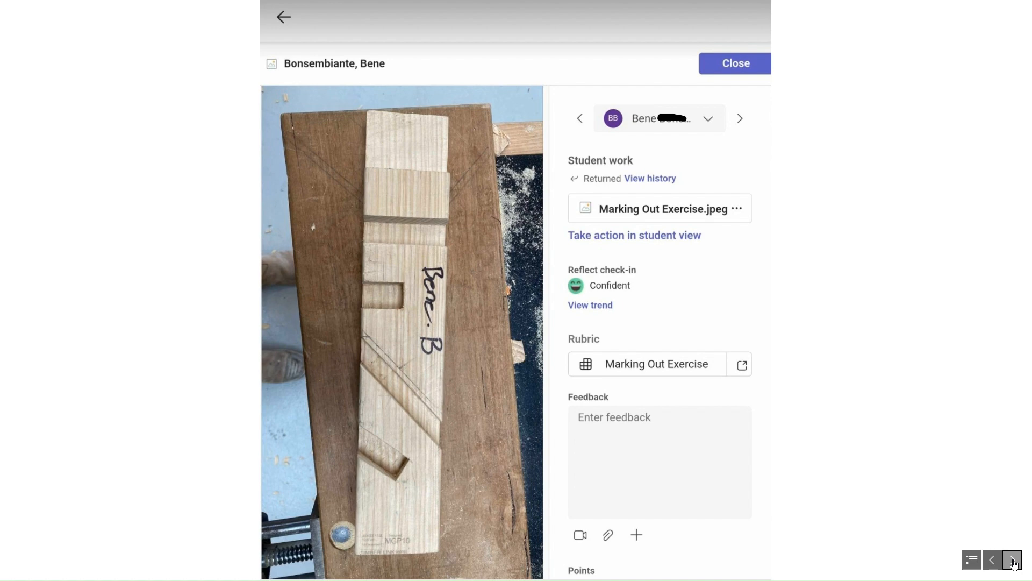
# View the next student's Marking Out Exercise photo evidence.
pyautogui.click(1012, 559)
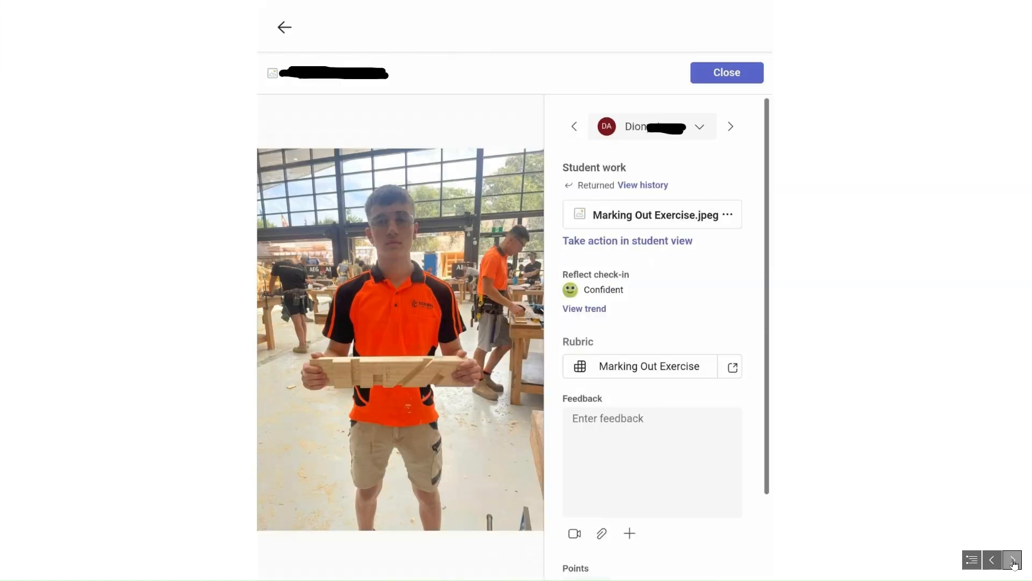